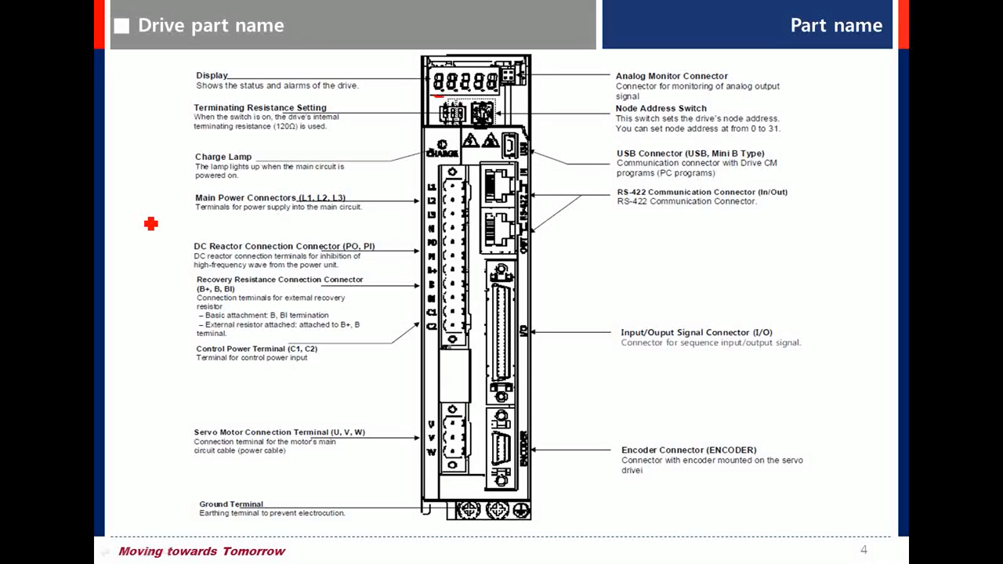
mouse_move(338, 141)
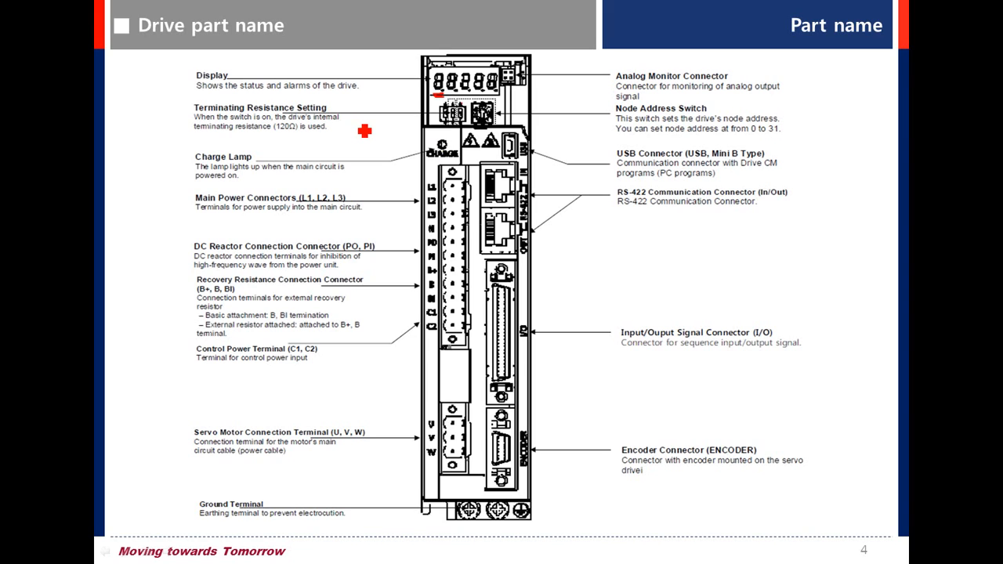
mouse_move(395, 132)
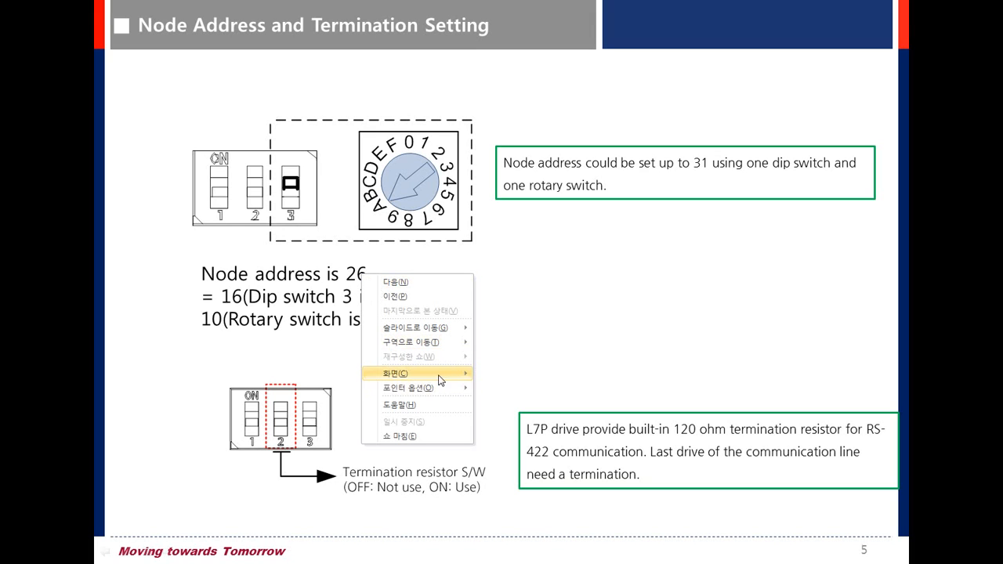
Enable the red slideshow pen and circle the termination resistor switch on the diagram.
click(412, 380)
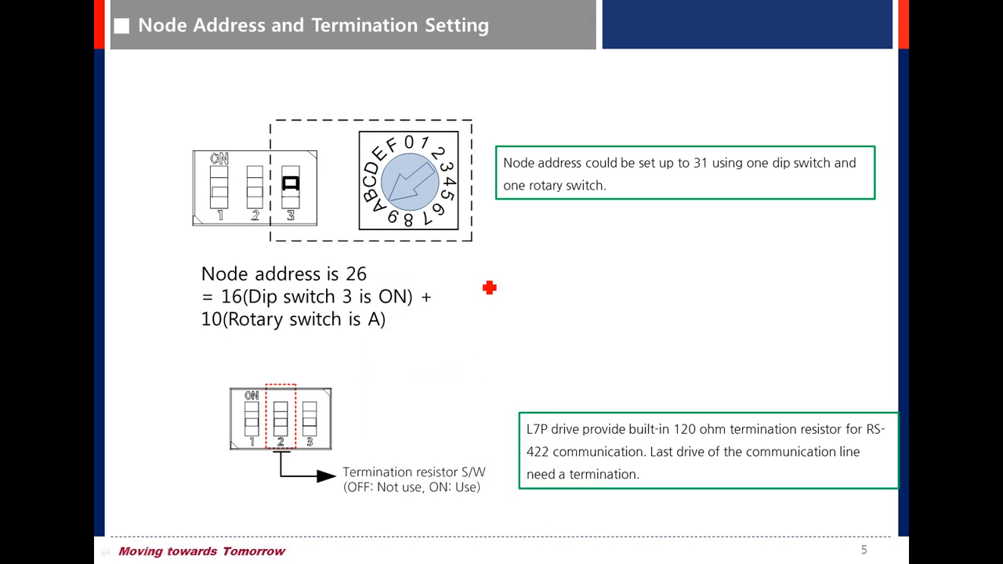
mouse_move(401, 324)
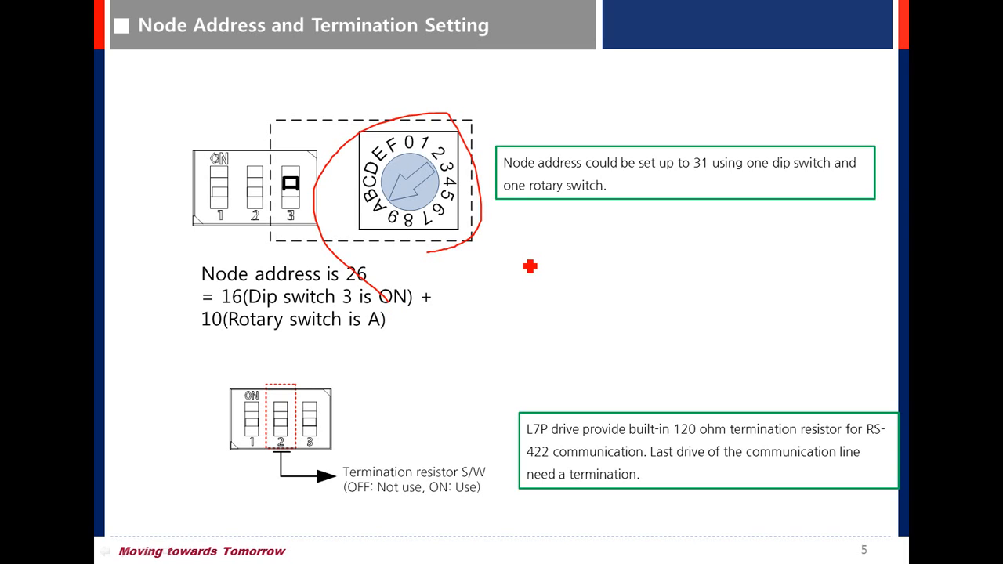
mouse_move(511, 276)
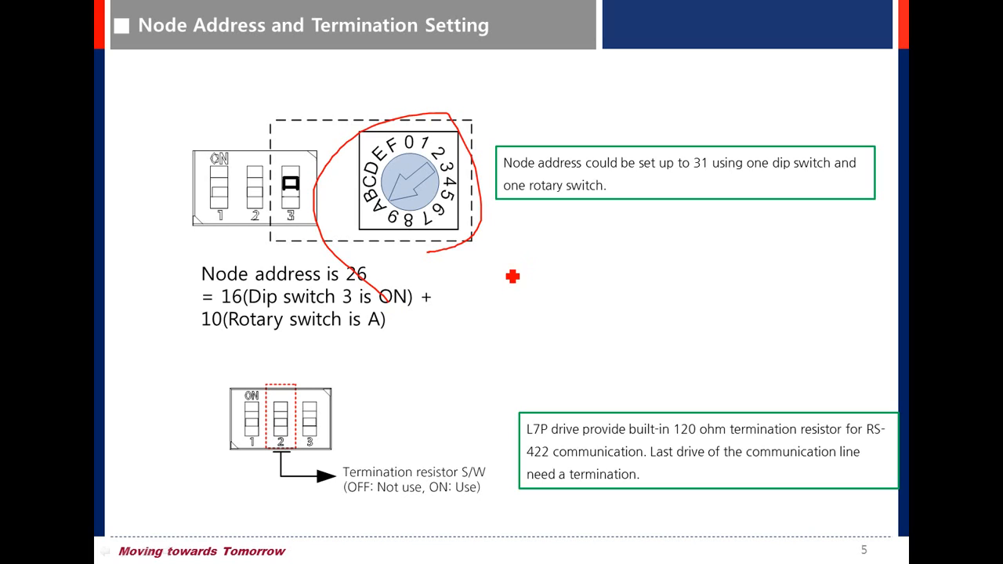
mouse_move(454, 254)
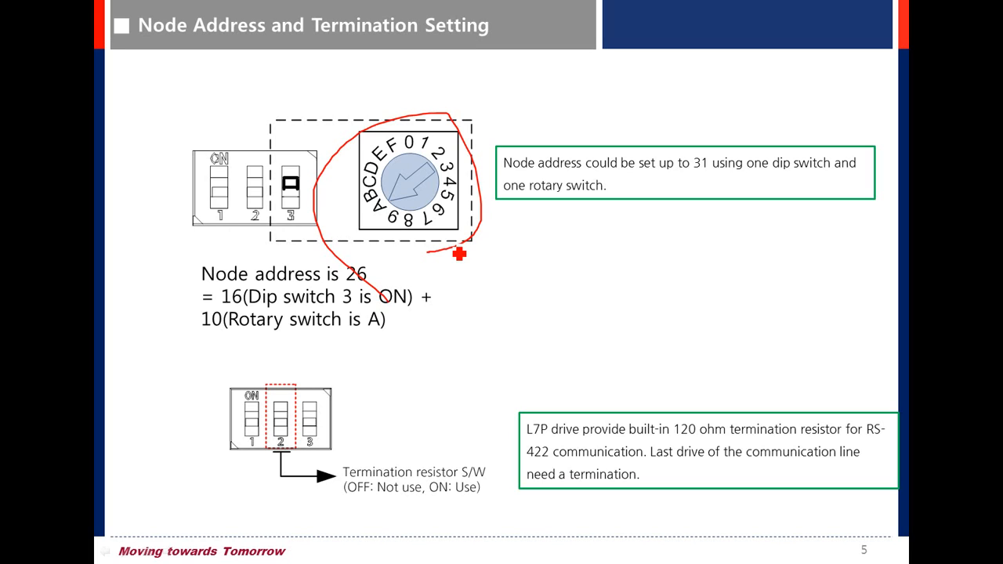
mouse_move(304, 229)
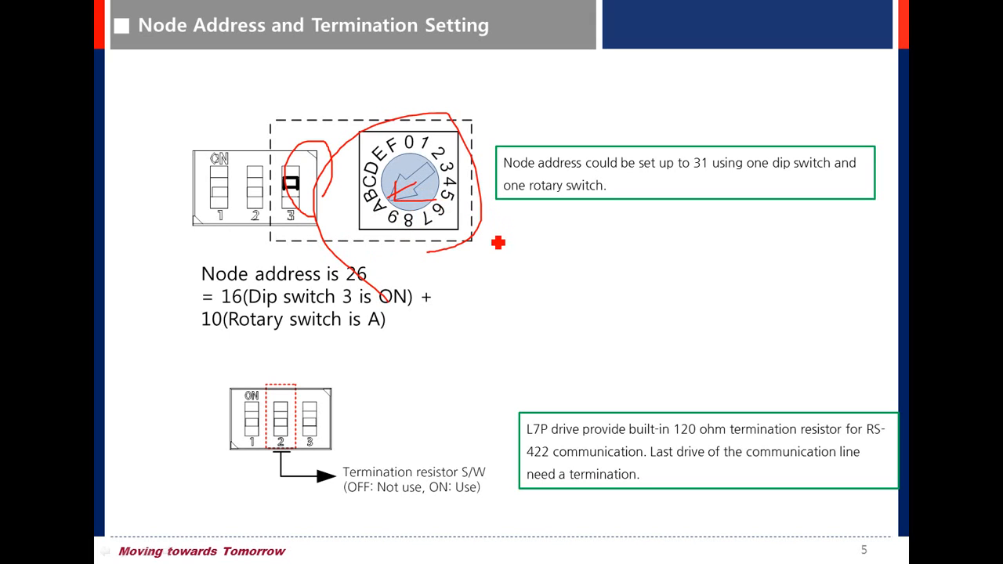
mouse_move(561, 269)
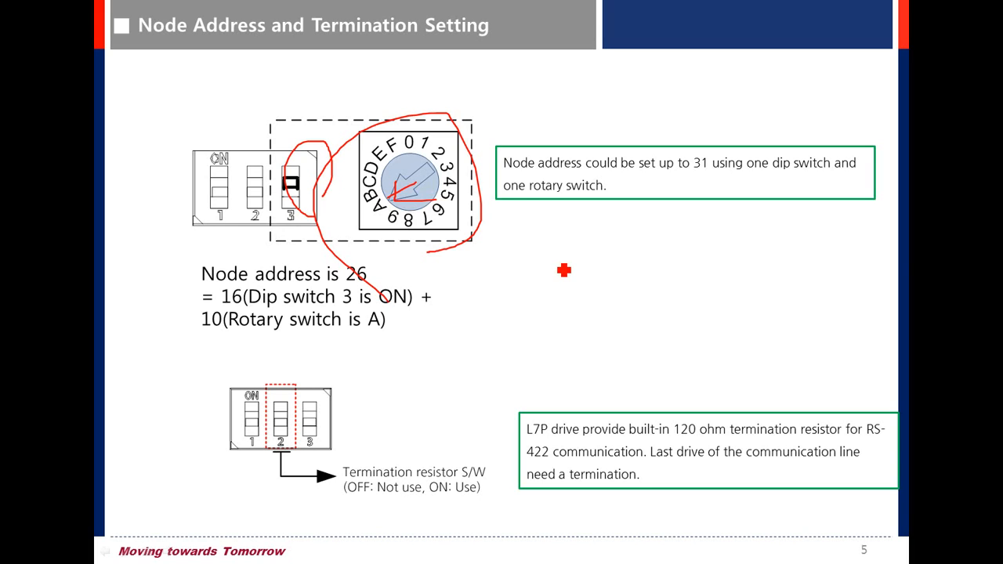
mouse_move(540, 295)
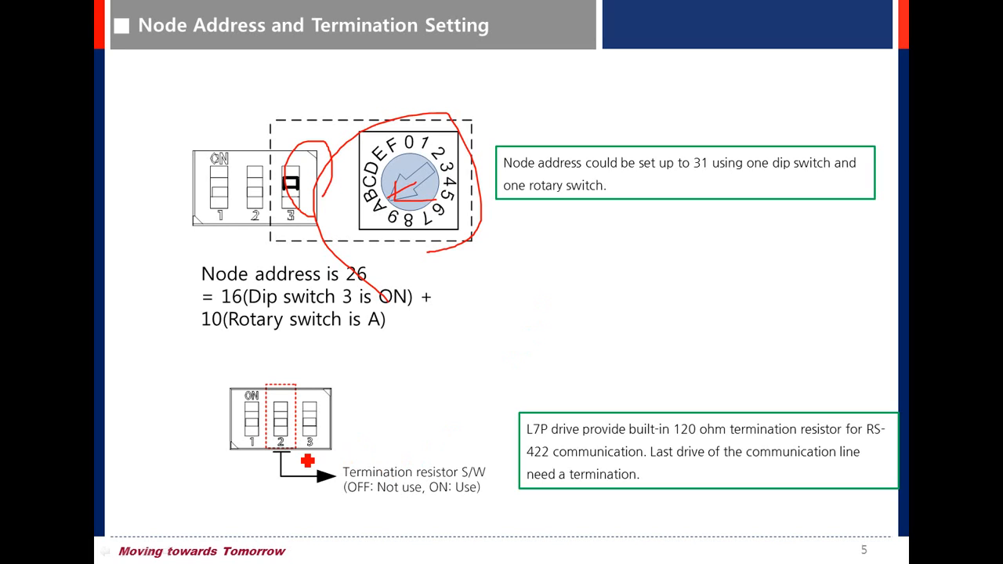
drag(282, 384, 282, 439)
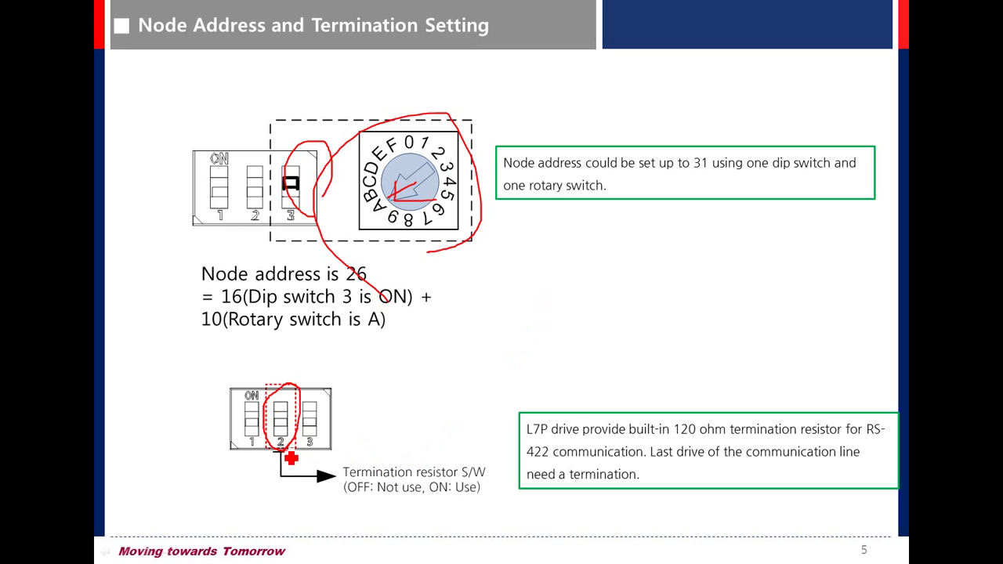
mouse_move(340, 458)
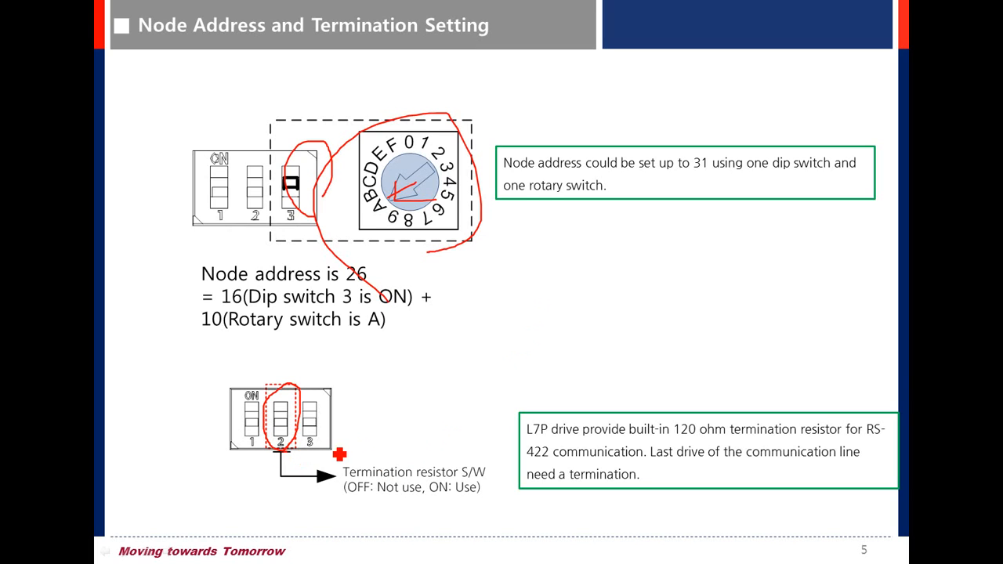
mouse_move(380, 439)
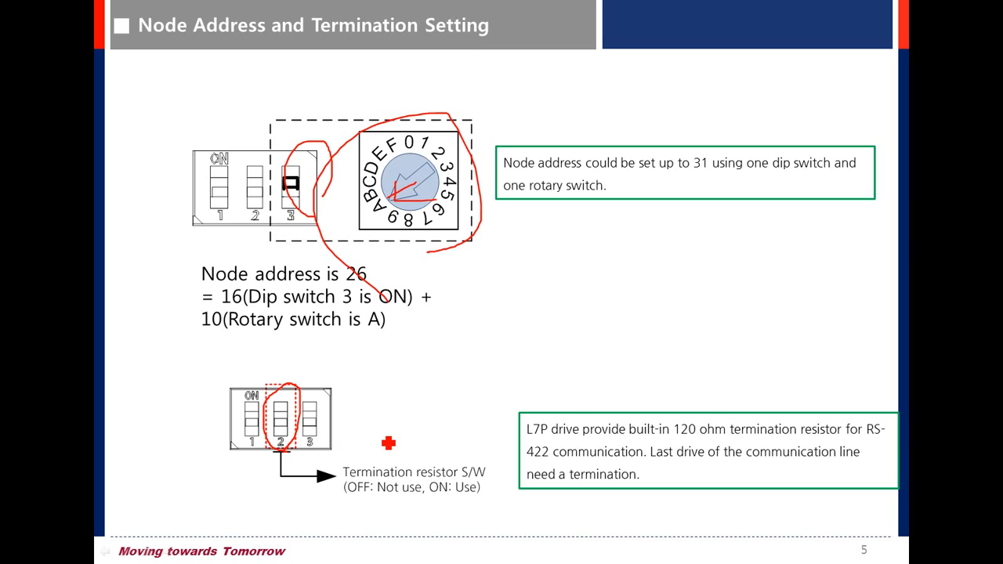
mouse_move(495, 463)
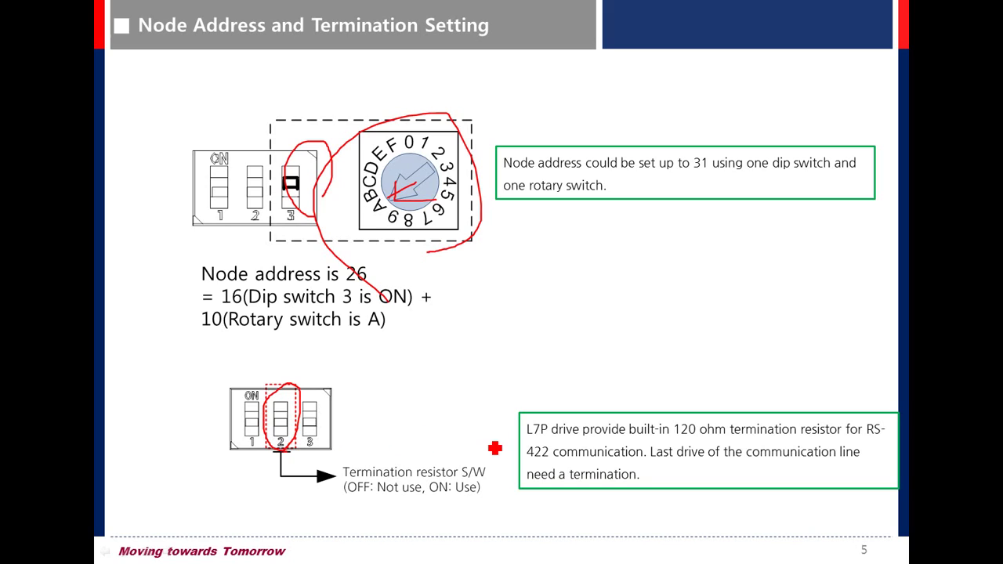